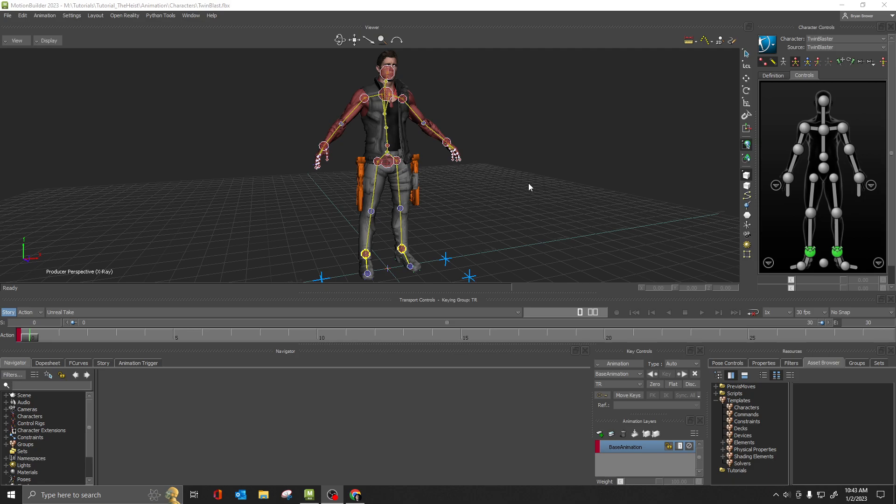
mouse_move(517, 195)
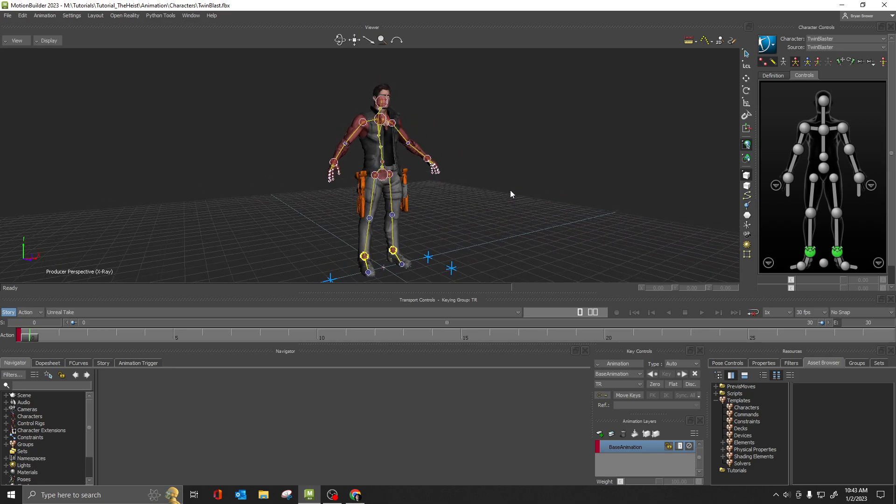
mouse_move(524, 191)
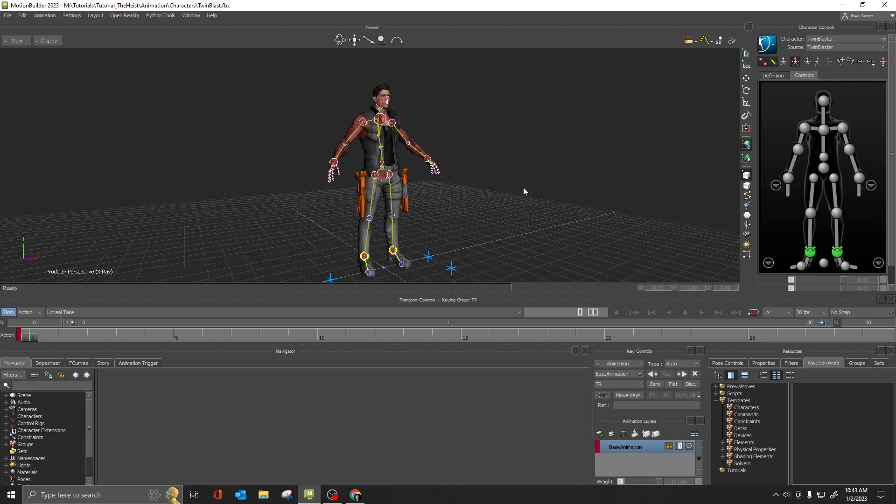
mouse_move(505, 199)
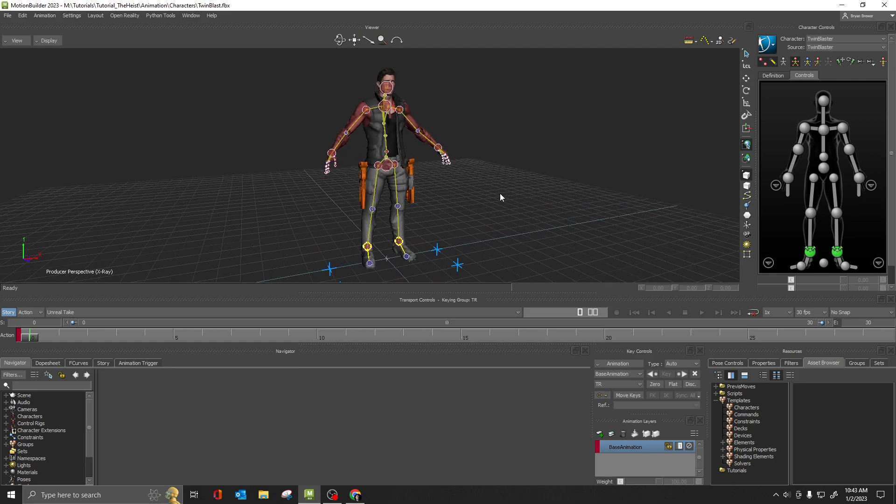
mouse_move(565, 218)
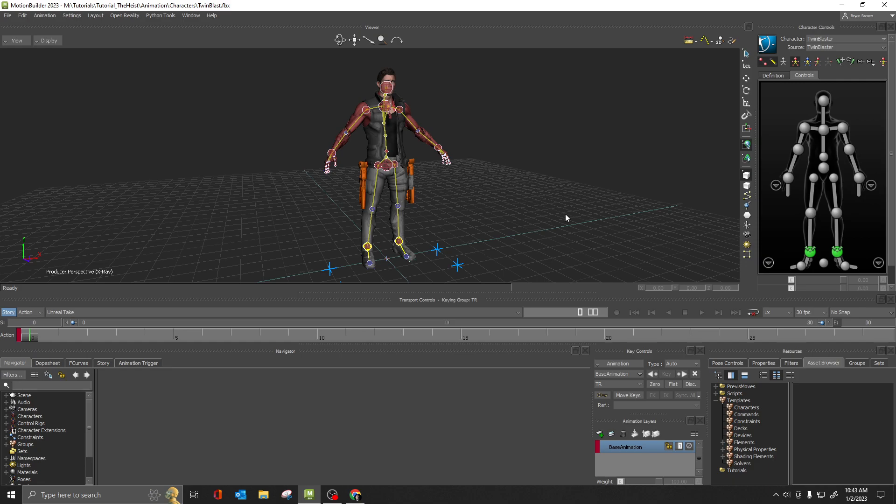
mouse_move(515, 228)
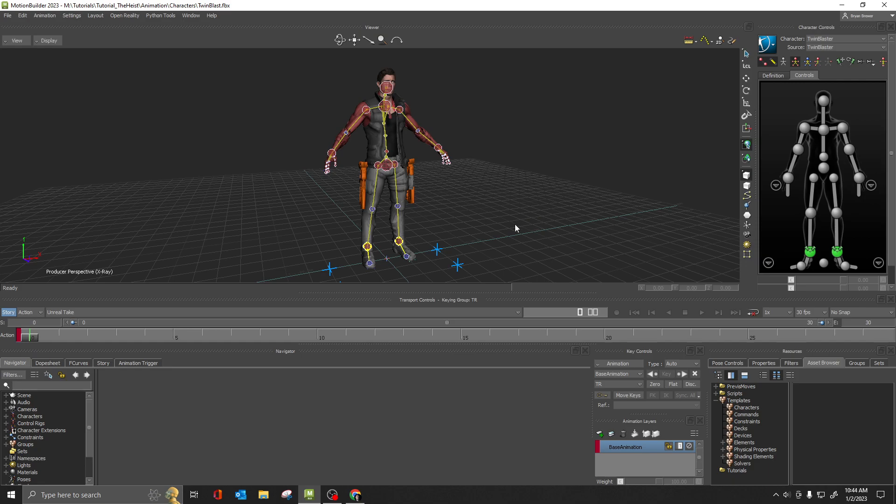
mouse_move(515, 231)
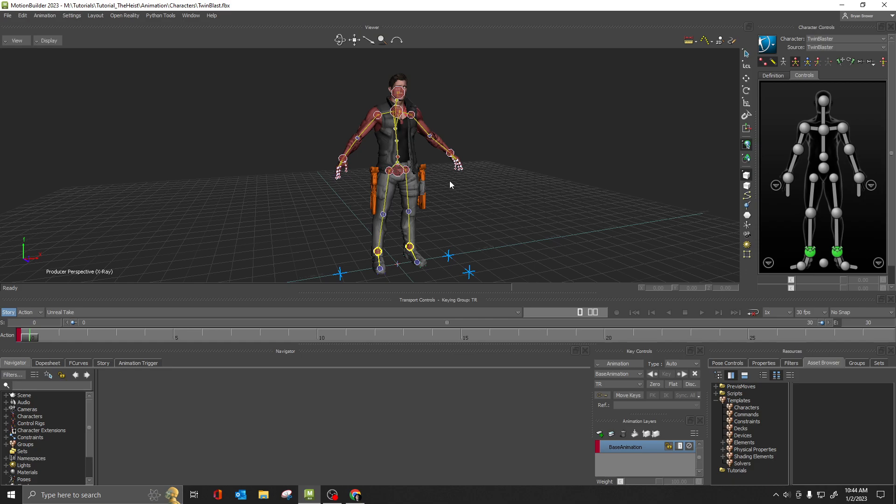
mouse_move(450, 158)
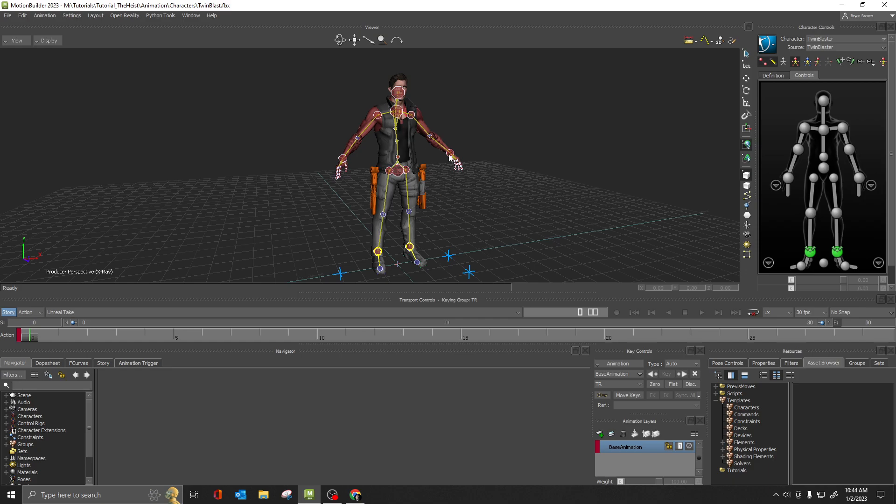
mouse_move(486, 158)
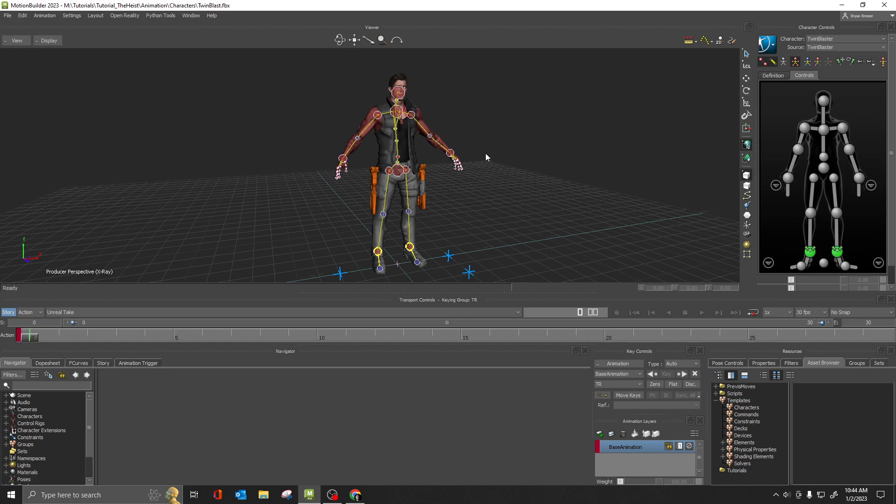
mouse_move(498, 165)
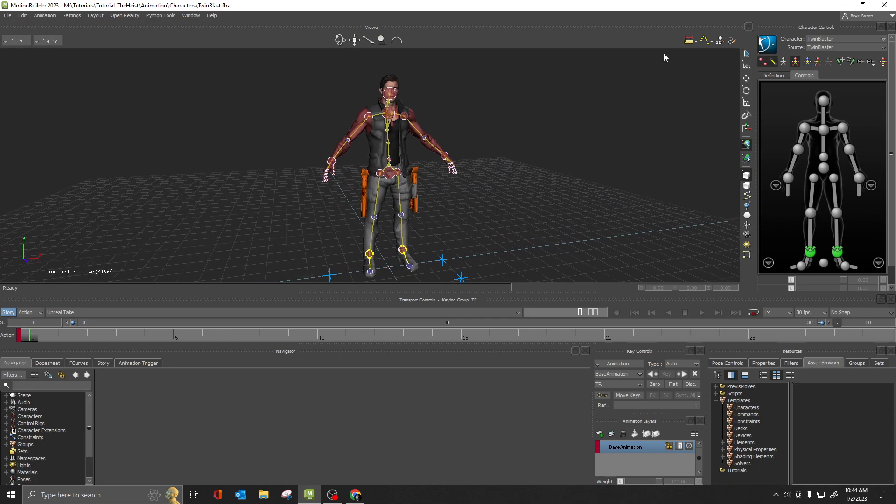
Step: Open the Character Controls menu to reach the Rig Look submenu
left_click(768, 44)
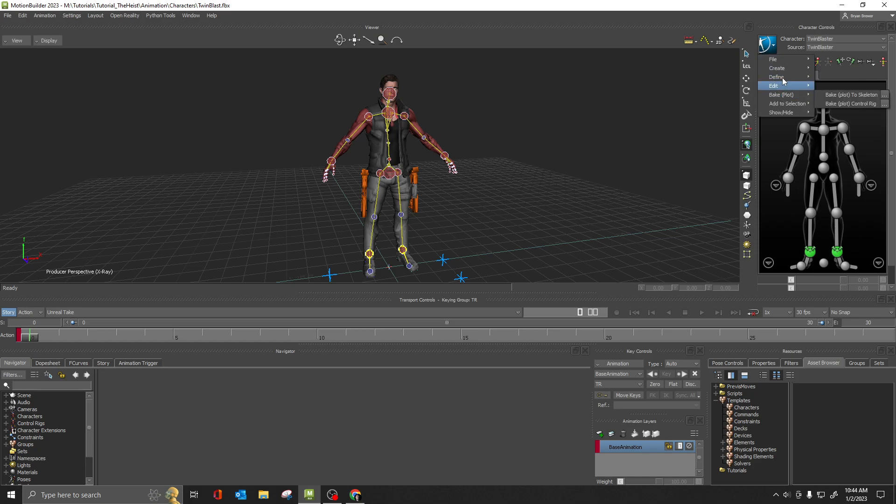
mouse_move(784, 103)
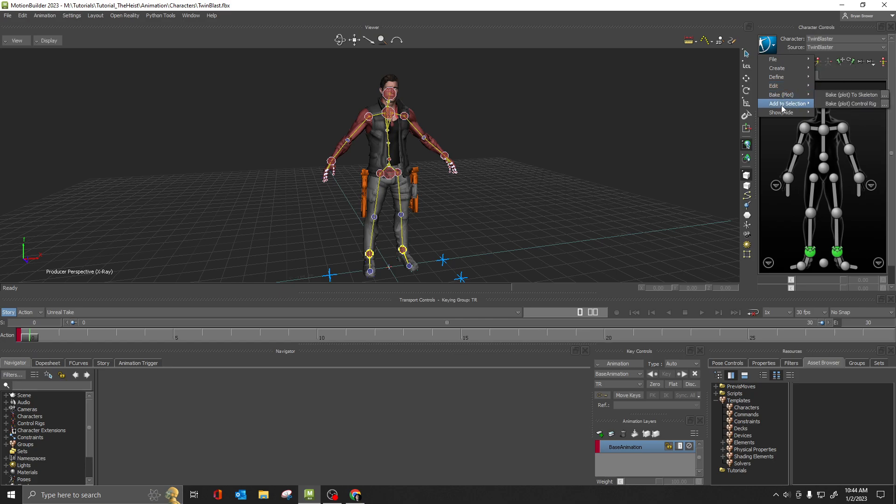
mouse_move(773, 86)
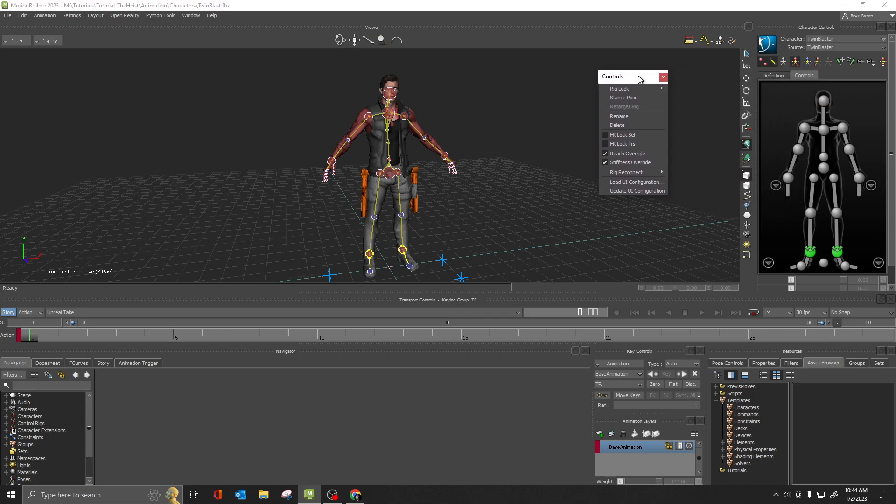
mouse_move(621, 89)
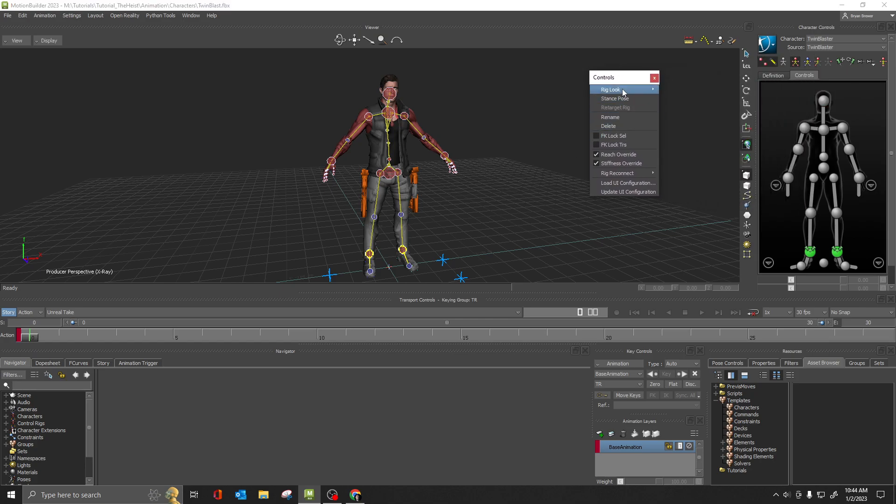
mouse_move(611, 89)
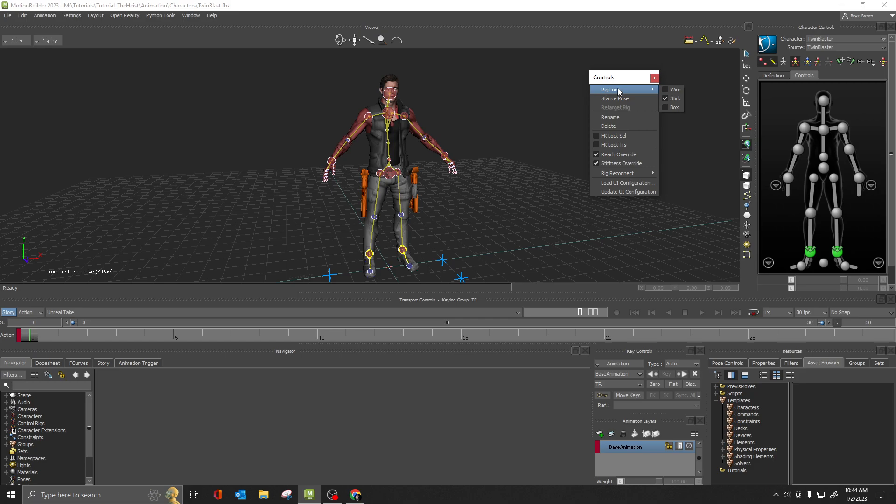
mouse_move(618, 94)
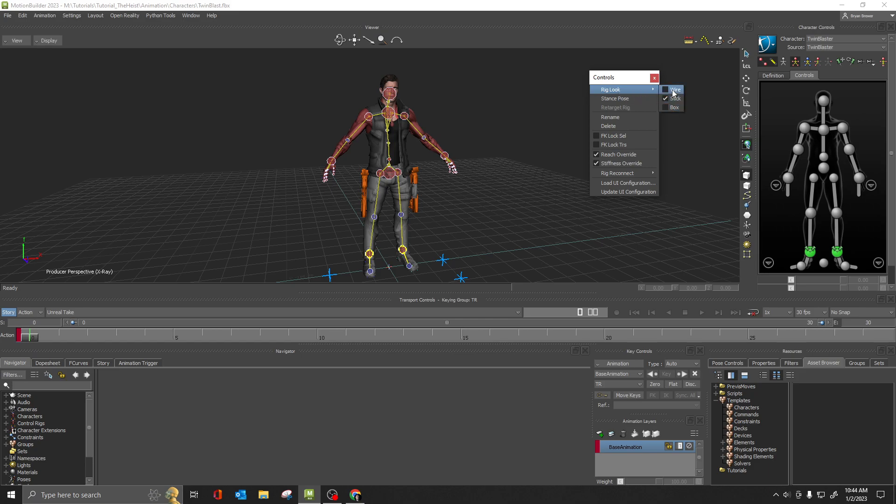
Step: Try the Wire and Box rig looks, finishing on Box
left_click(674, 90)
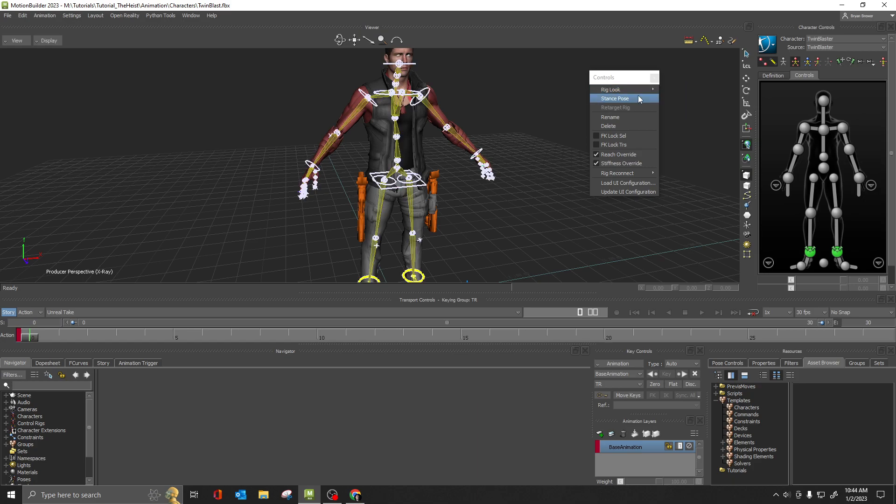
left_click(615, 98)
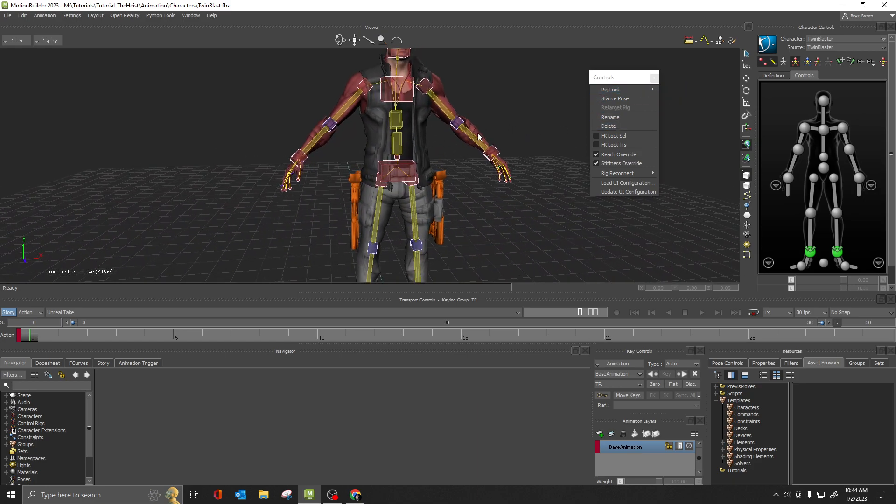
mouse_move(610, 90)
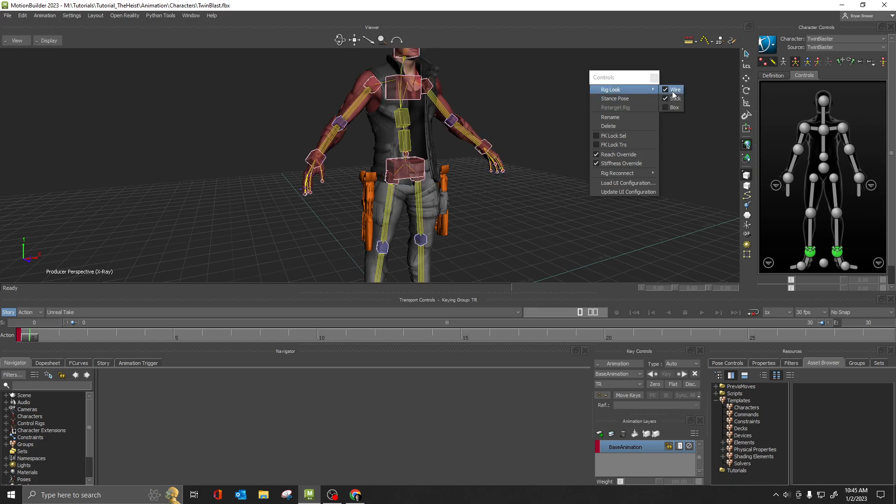
left_click(675, 98)
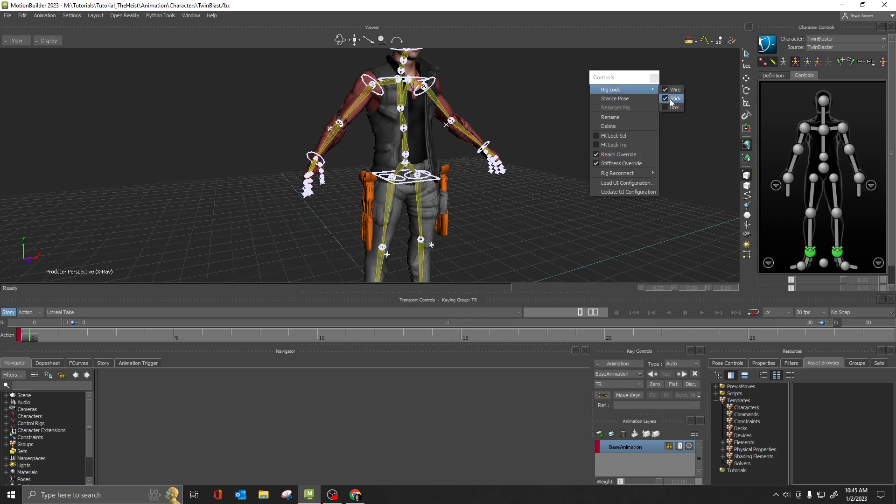
left_click(674, 98)
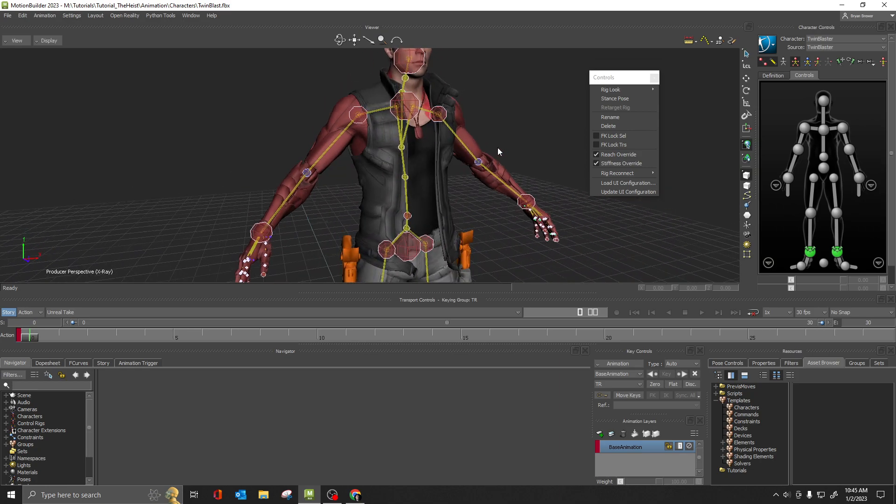
Step: Select the chest effector and show its properties in the Resources panel
left_click(404, 109)
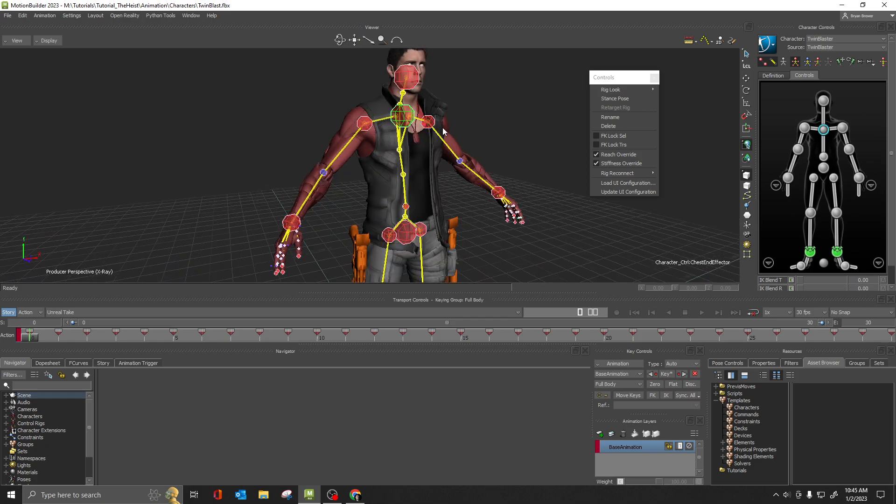
mouse_move(537, 226)
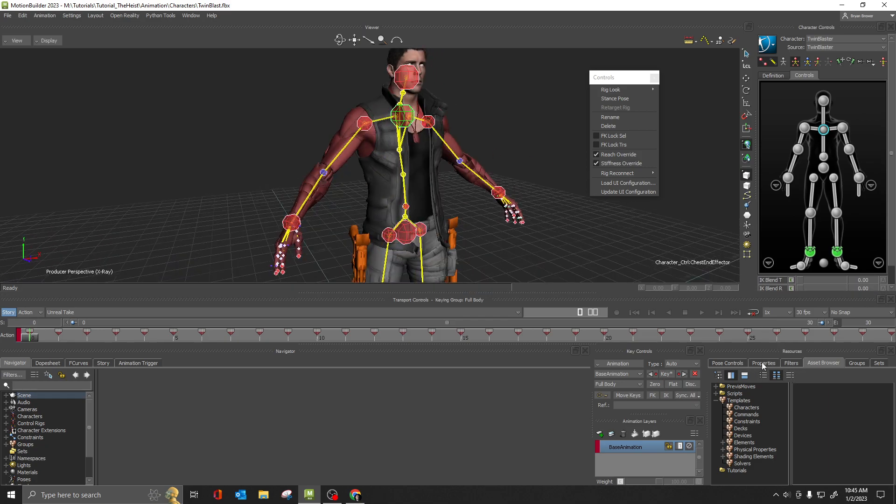
left_click(763, 362)
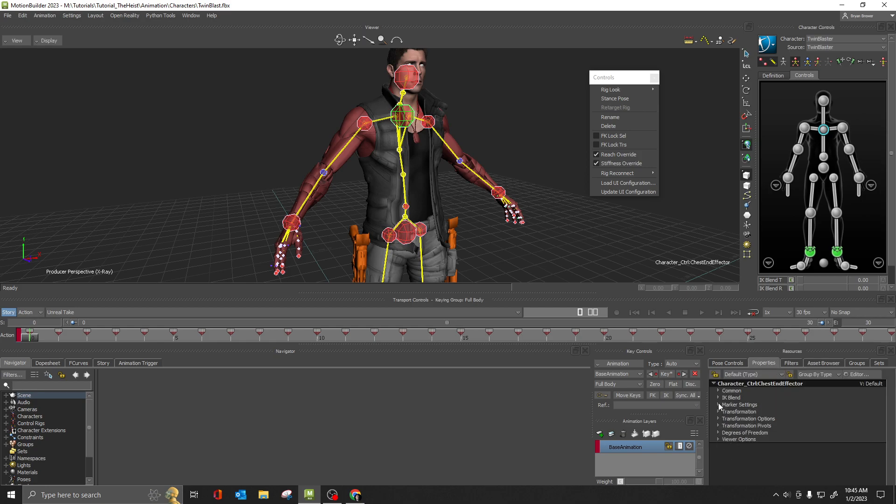
Step: Preview Hard Cross and Light Cross marker shapes, then return to Sphere
left_click(740, 405)
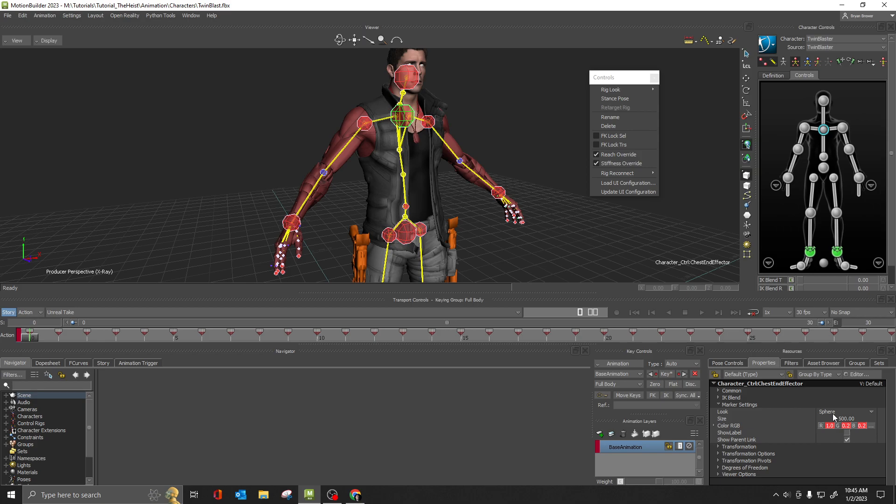
left_click(839, 411)
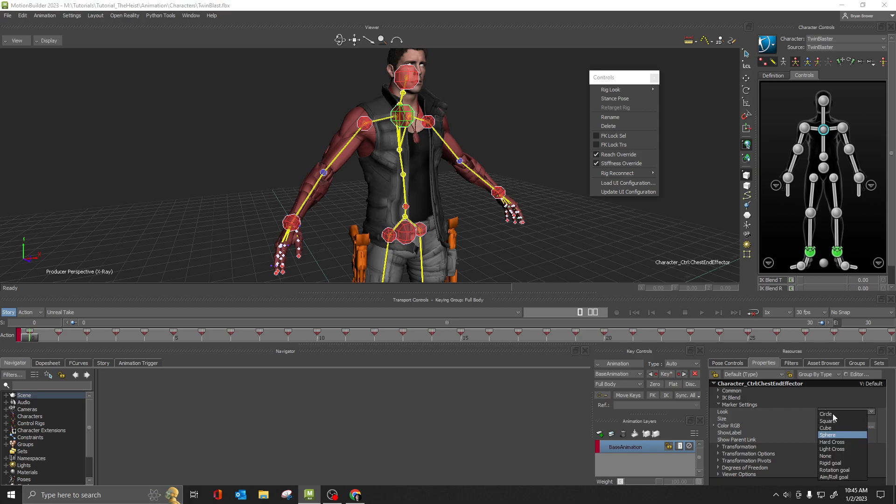
mouse_move(837, 442)
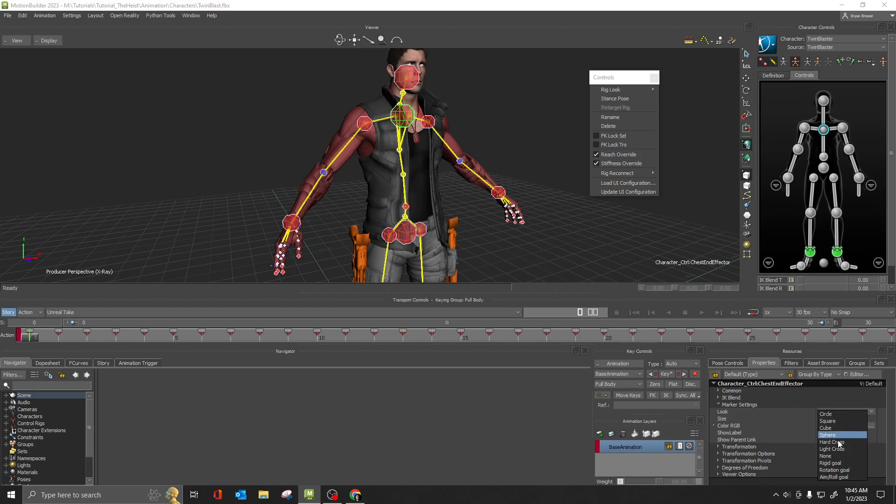
left_click(830, 442)
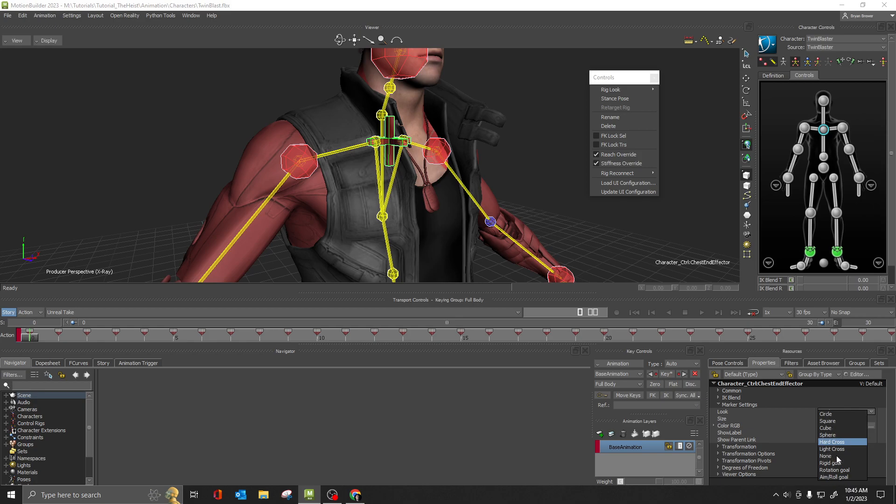
left_click(826, 420)
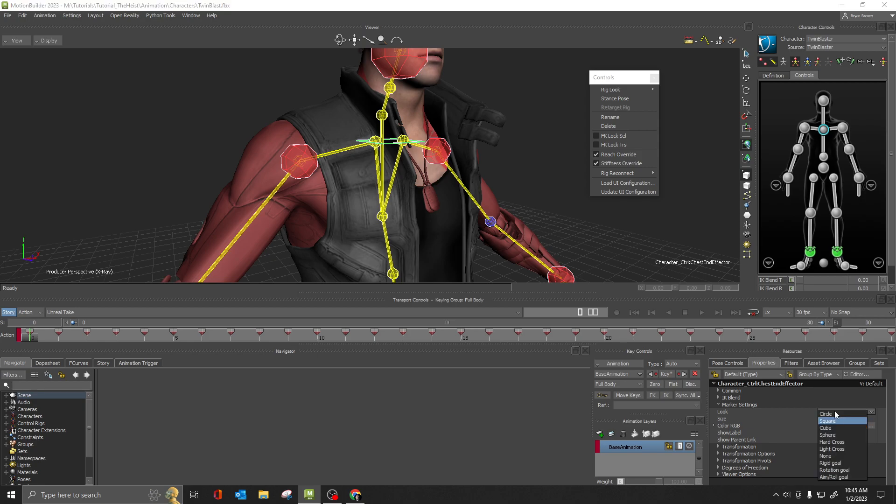
left_click(827, 435)
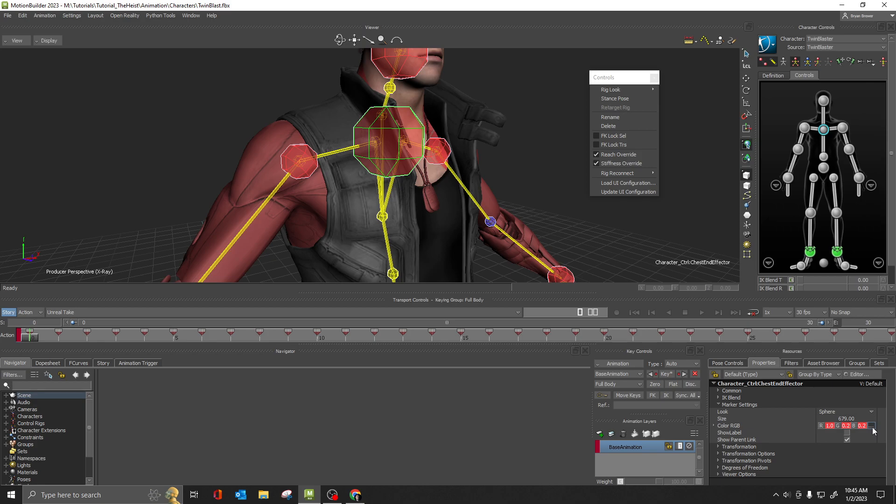
Step: Drag the marker colour's Hue slider to blue
left_click(887, 425)
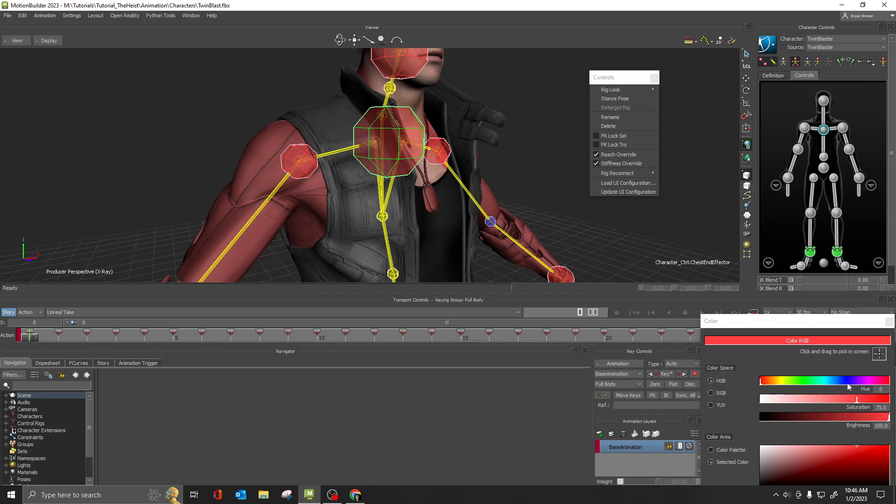
left_click_drag(850, 382, 775, 381)
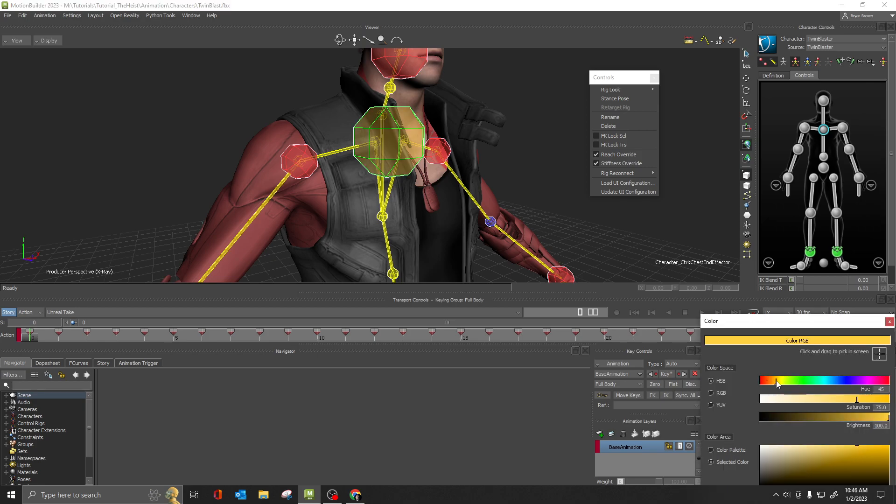
left_click_drag(776, 382, 840, 382)
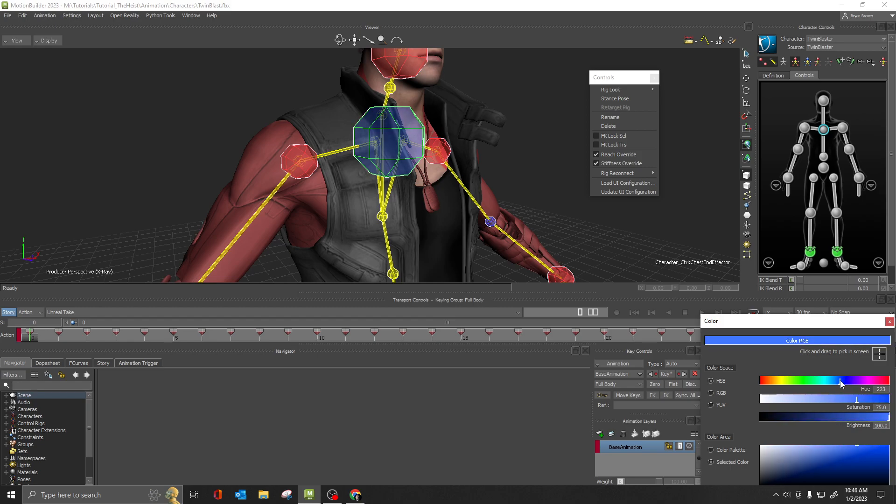
left_click_drag(840, 383, 835, 382)
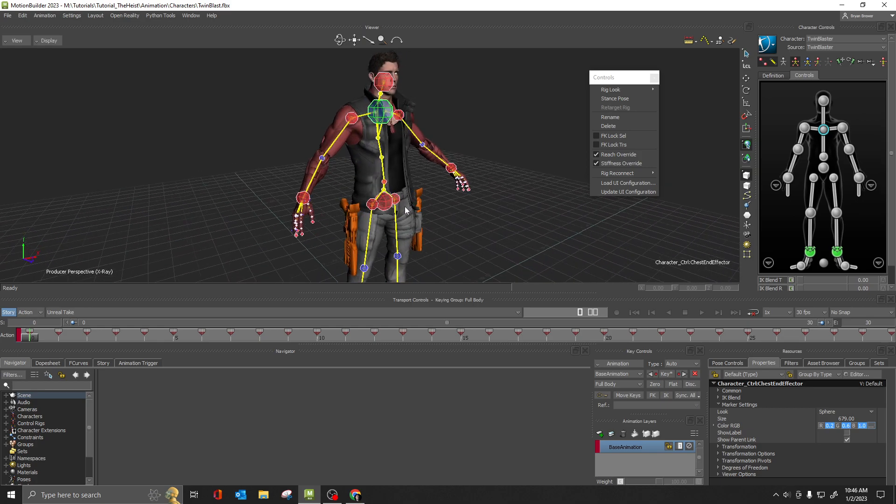
mouse_move(487, 216)
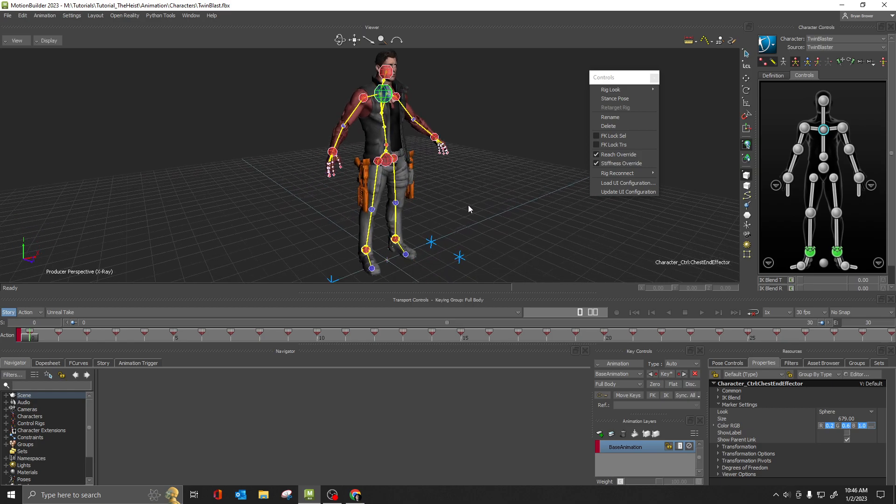
mouse_move(400, 124)
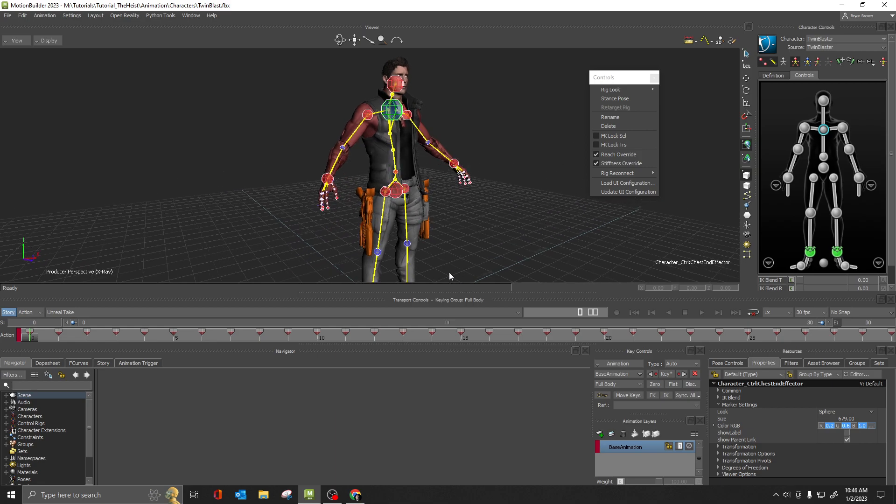
mouse_move(419, 216)
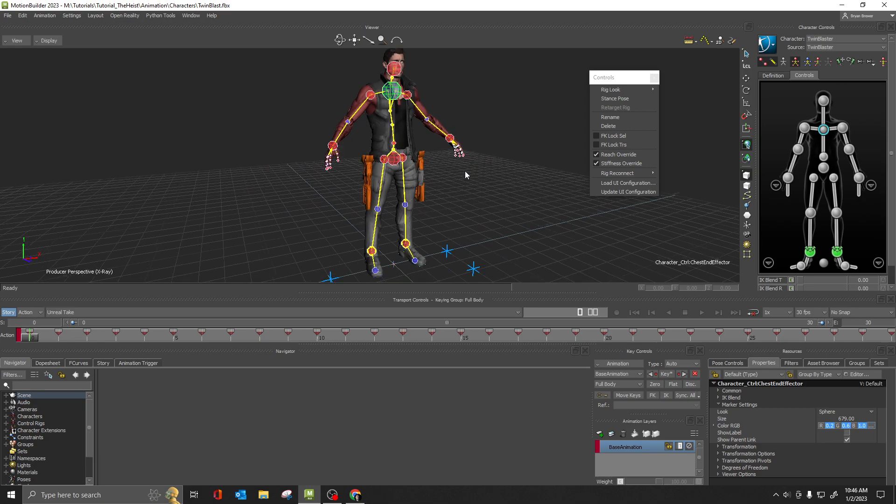
mouse_move(420, 213)
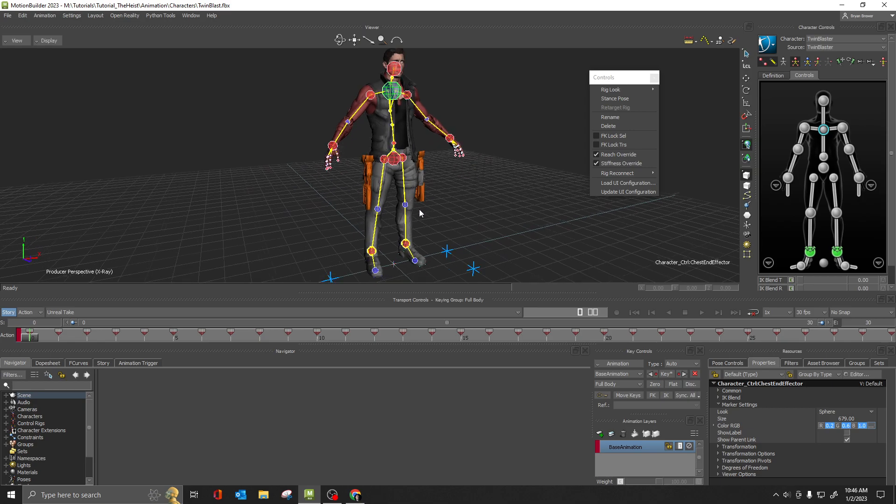